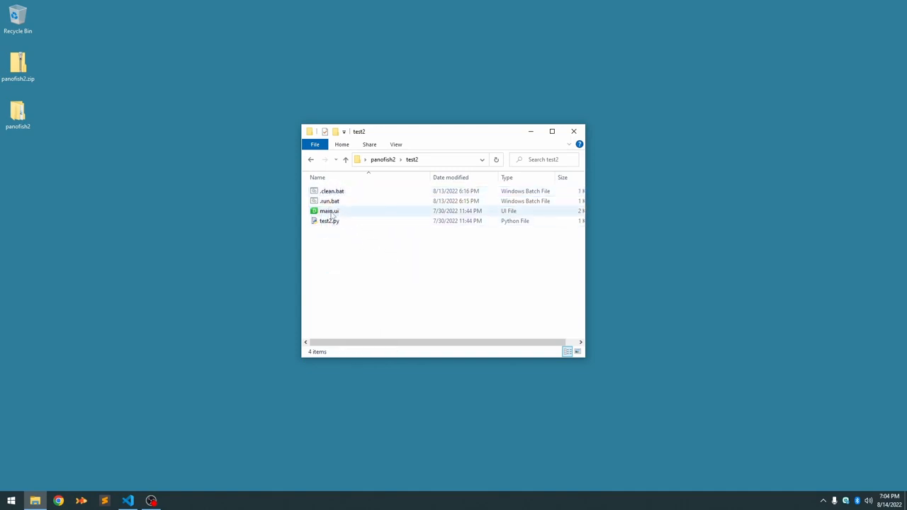
- Open main.ui from the test2 folder and centre its form window
double_click(329, 210)
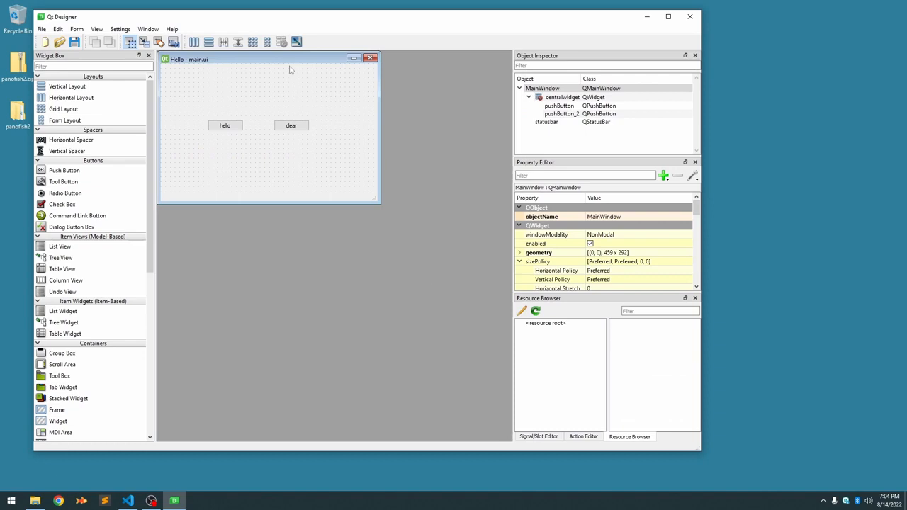
left_click_drag(268, 59, 355, 135)
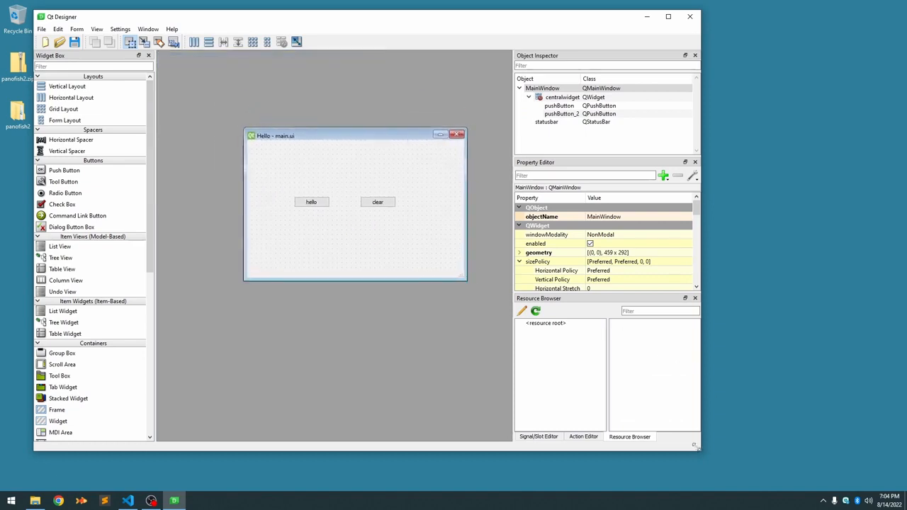
- Delete the hello and clear push buttons from the form
left_click(662, 17)
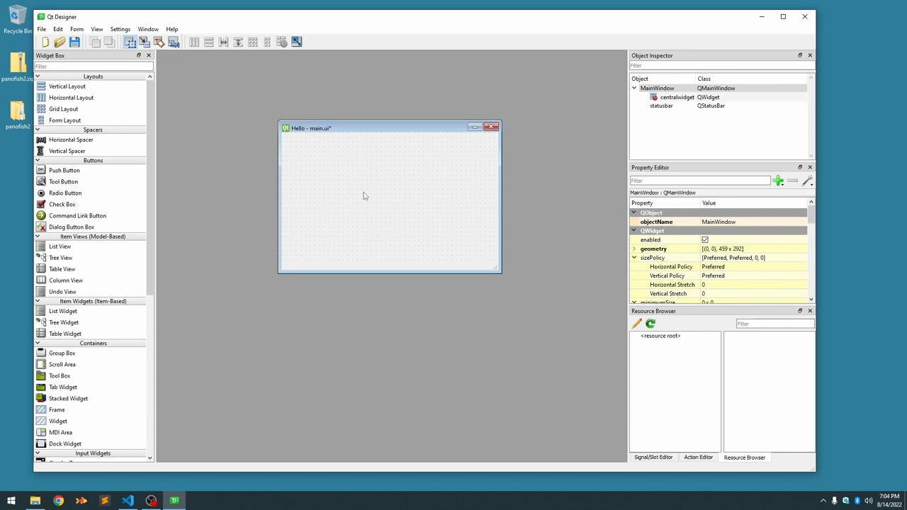
mouse_move(366, 173)
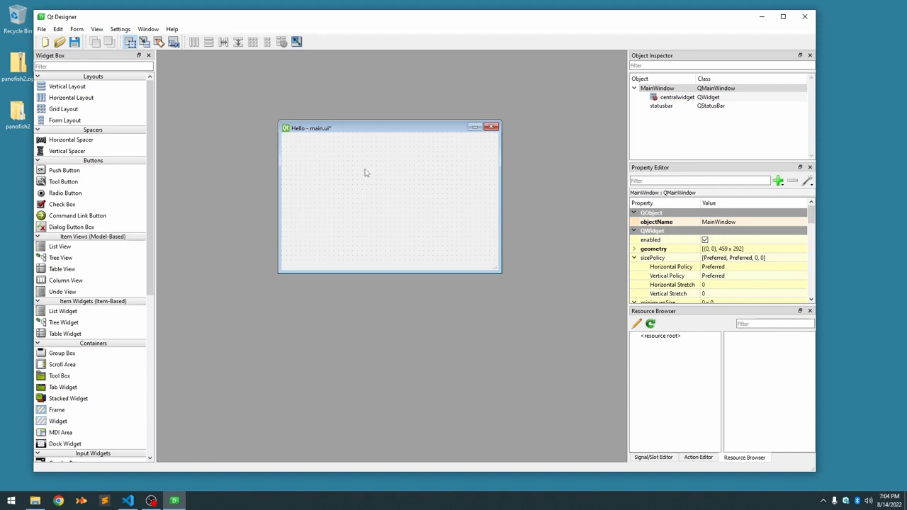
- Add a line edit with a label reading 'Name' to its left
scroll("down", 3)
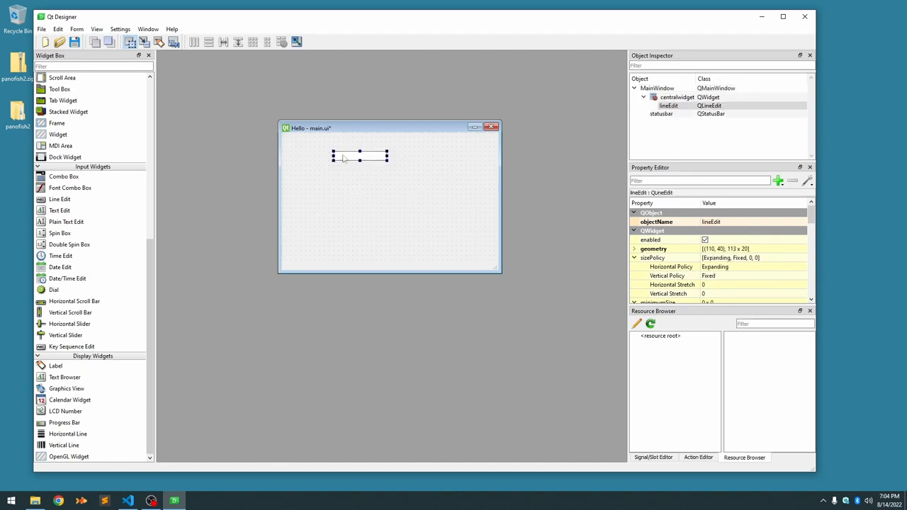
mouse_move(373, 189)
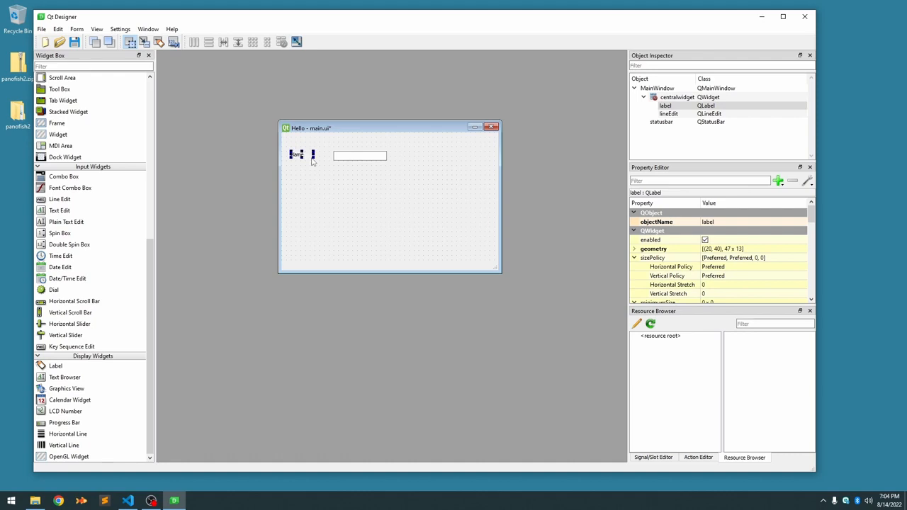
left_click(335, 155)
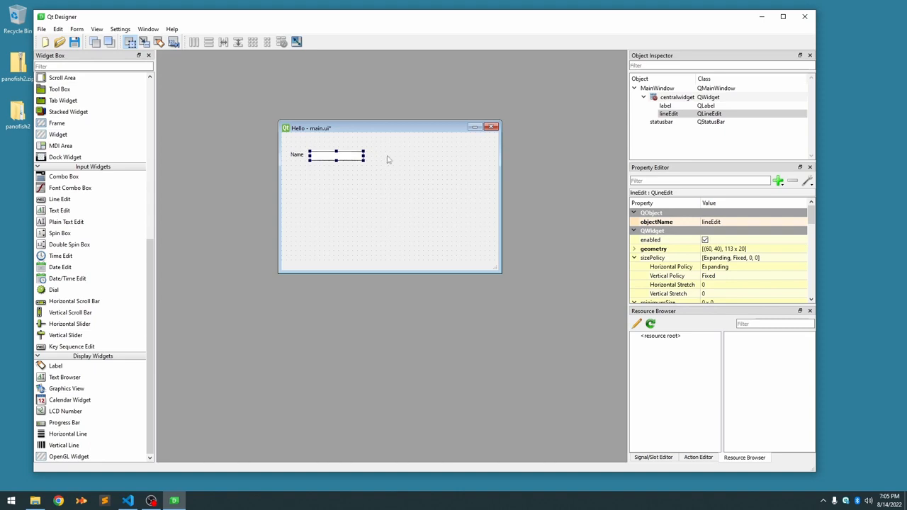
mouse_move(113, 166)
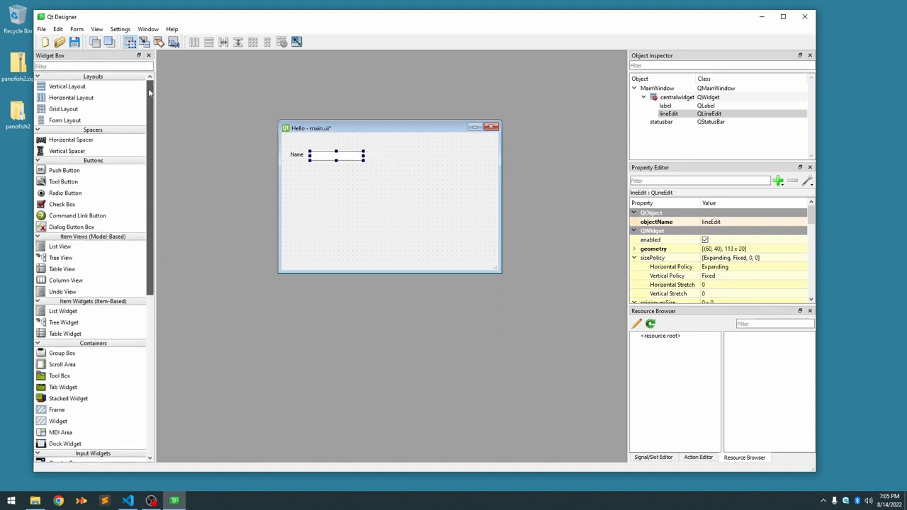
mouse_move(64, 170)
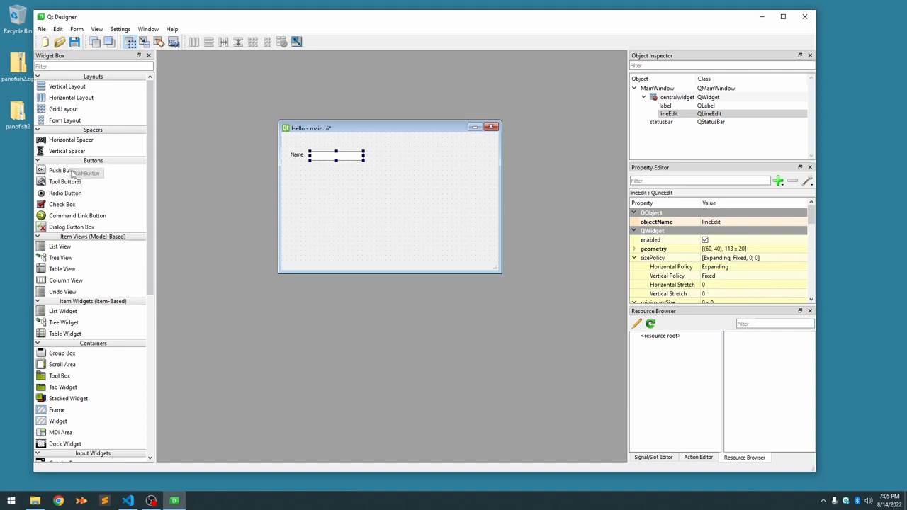
- Place a push button captioned 'Split' right of the Name field
left_click_drag(64, 170, 392, 156)
type("Split")
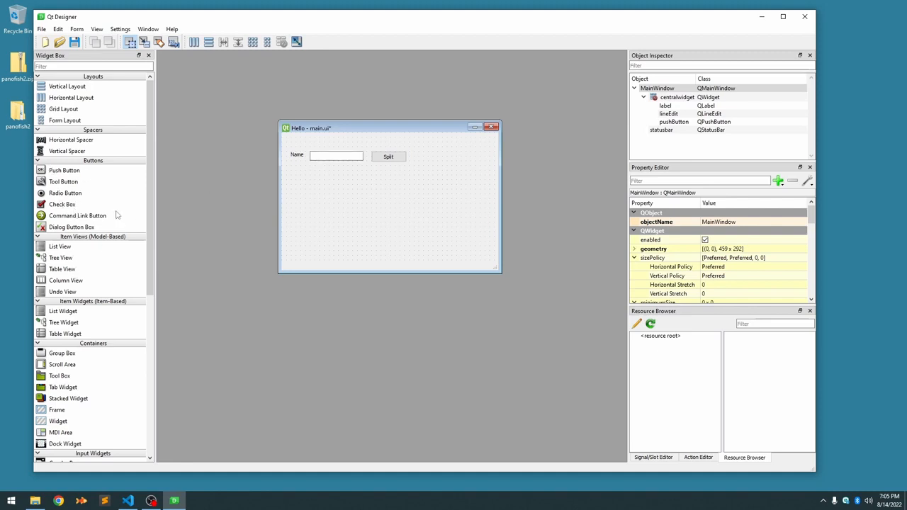
mouse_move(439, 186)
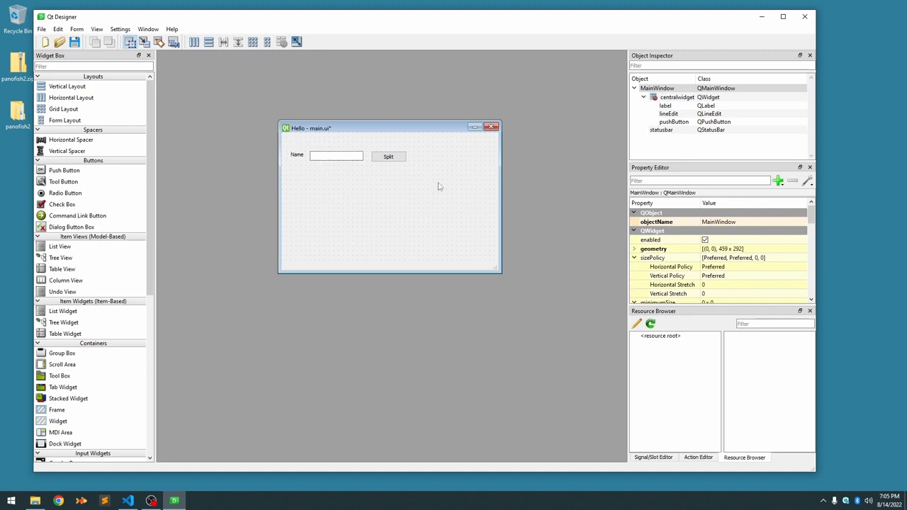
mouse_move(368, 178)
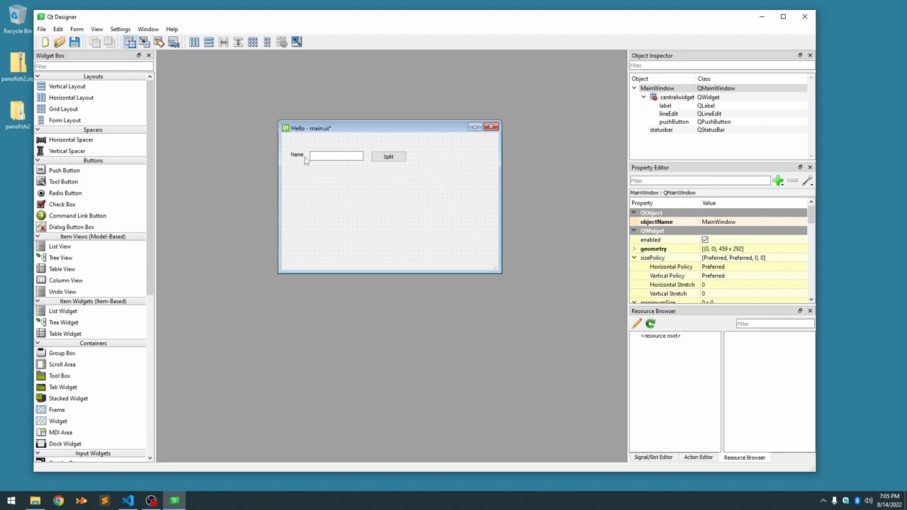
mouse_move(301, 157)
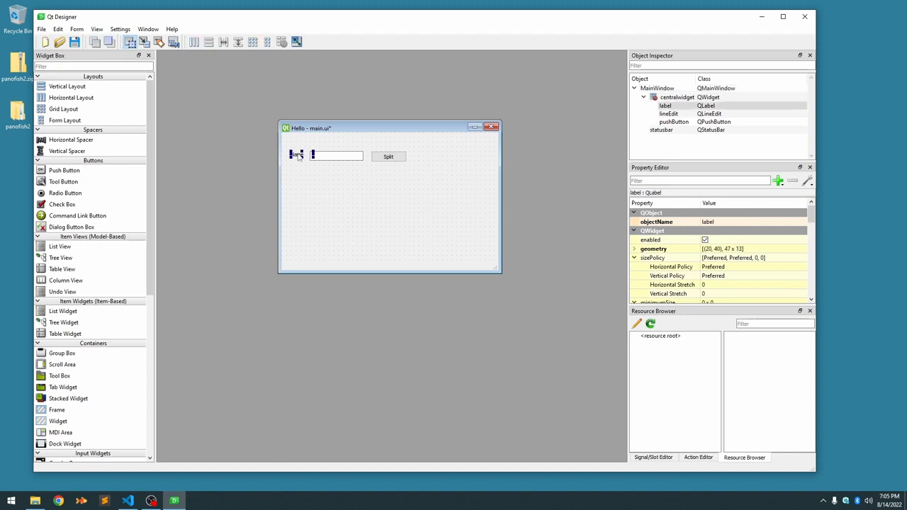
- Copy the Name label and line edit below to form a 'First' row
left_click_drag(296, 155, 297, 172)
type("First")
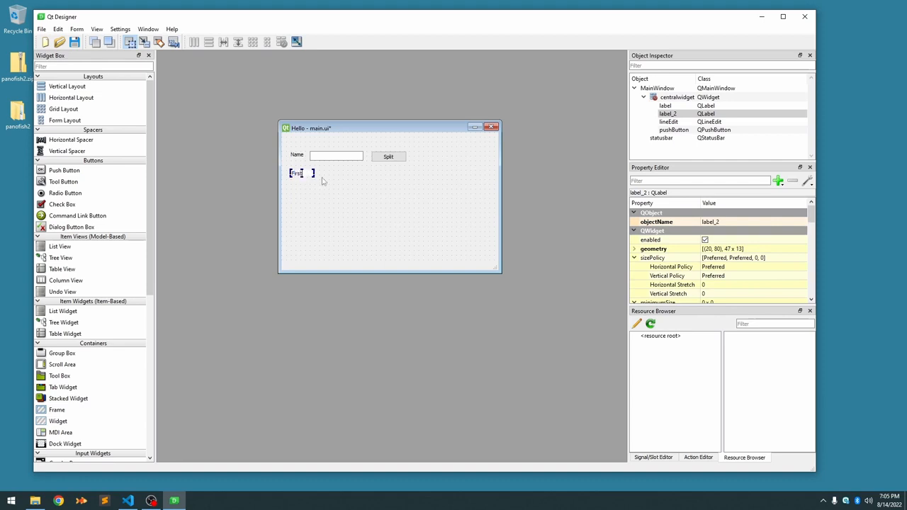
left_click(335, 156)
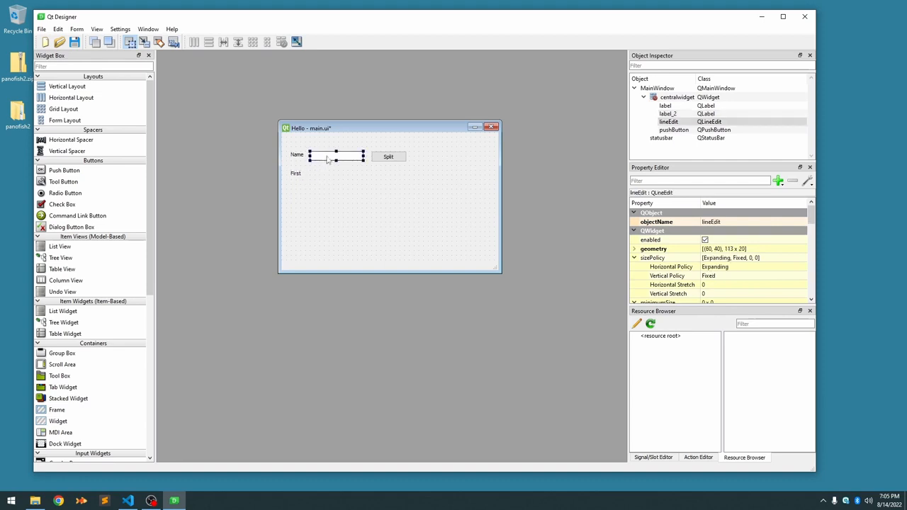
left_click(331, 176)
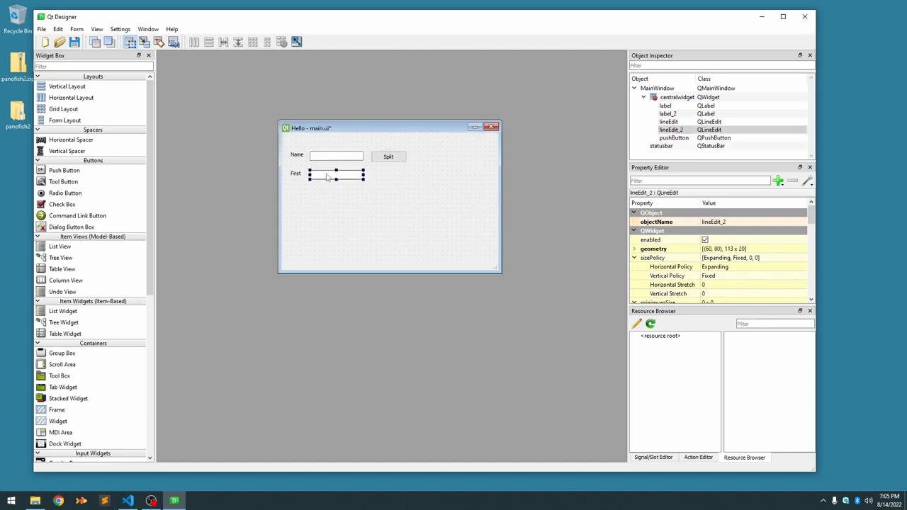